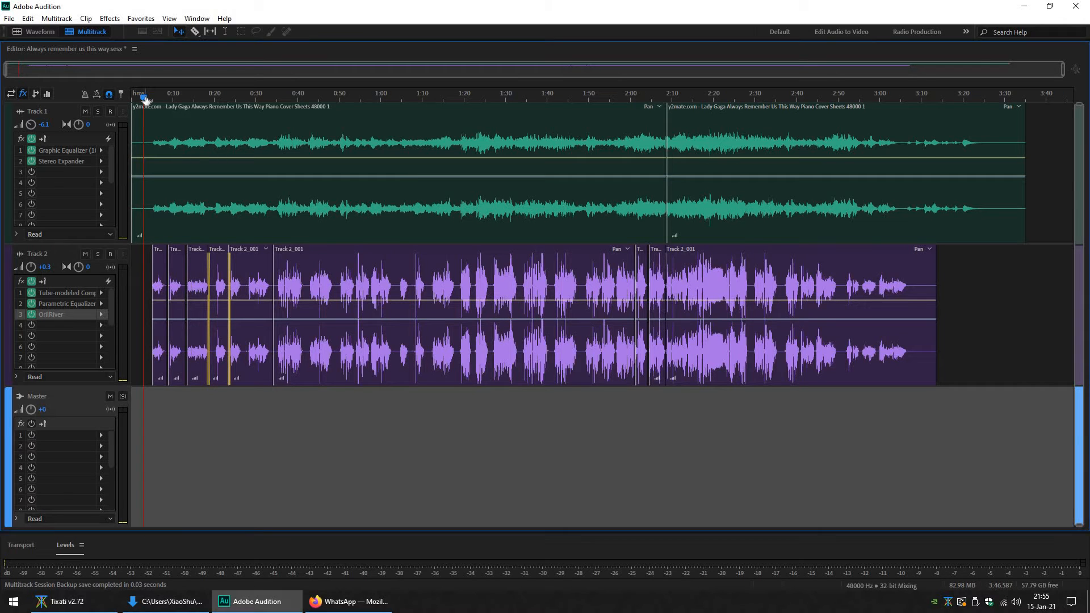
Step: Start playback of the multitrack mix with Space
key(space)
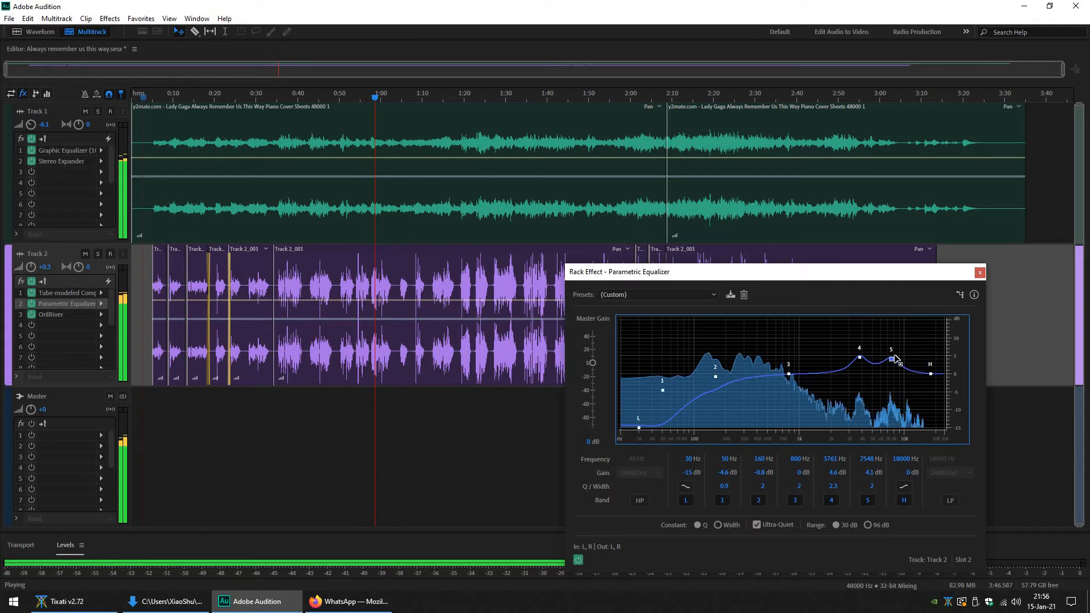
Step: Move the fifth EQ band to about 8133 Hz at 5.1 dB, then dismiss the equalizer window
drag(892, 358, 896, 355)
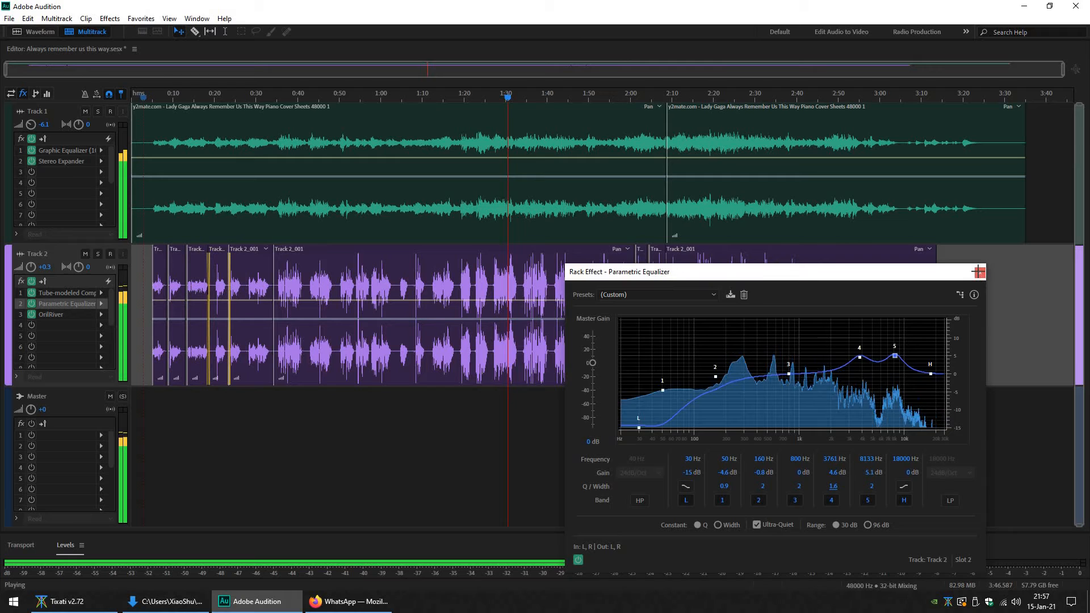
click(978, 271)
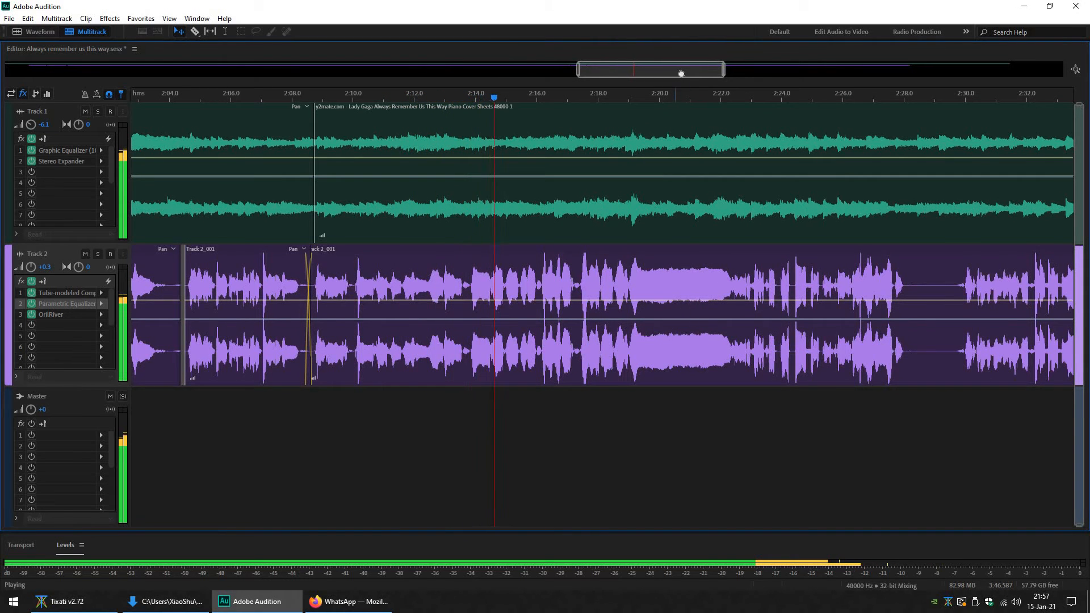
Step: Drag the zoom navigator to shift the timeline view
drag(681, 72, 661, 71)
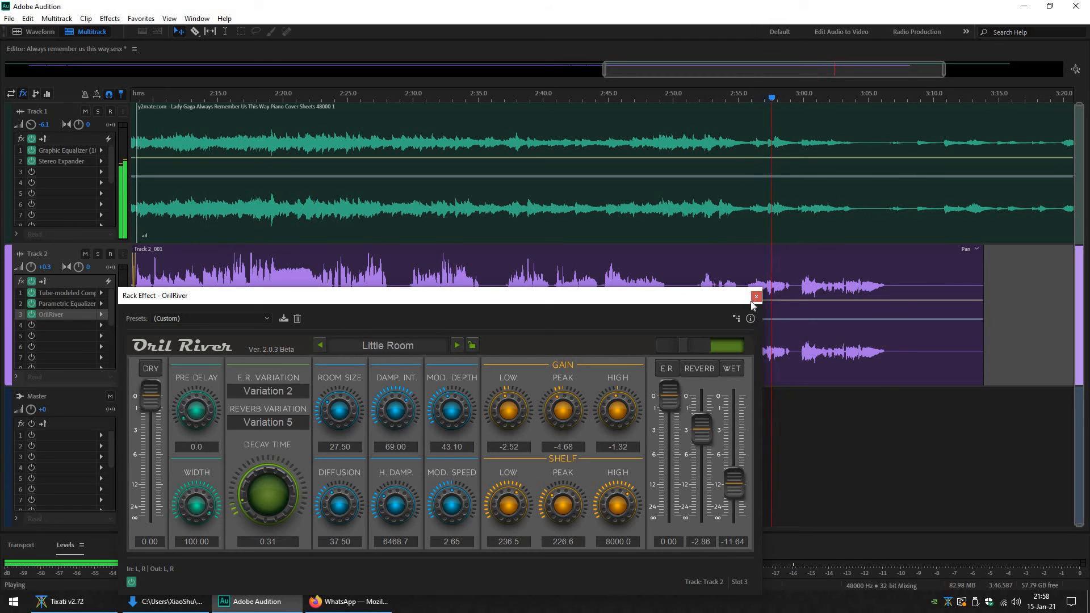
click(756, 295)
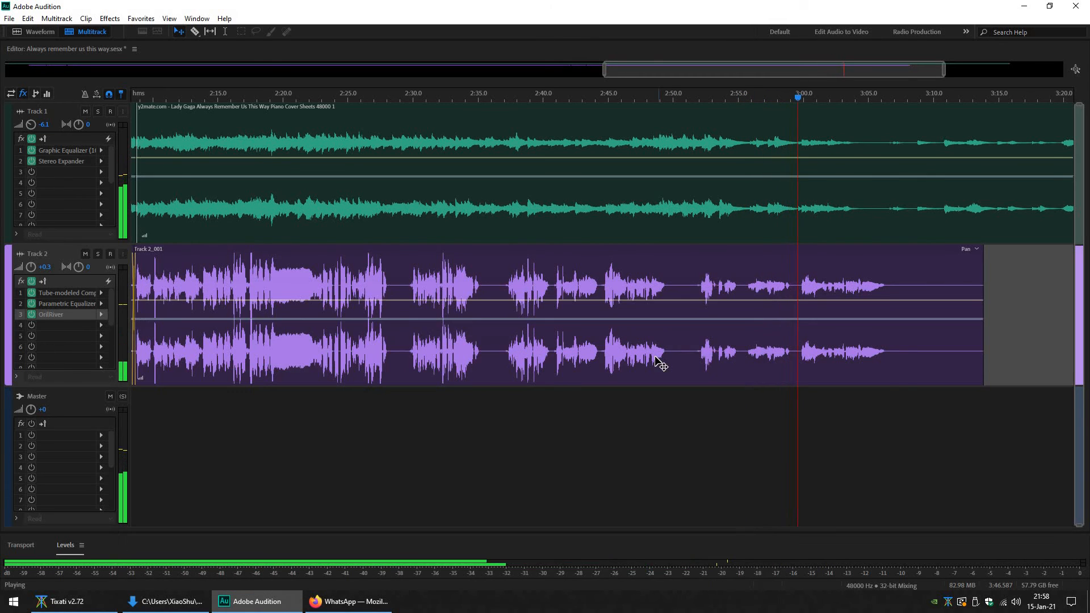